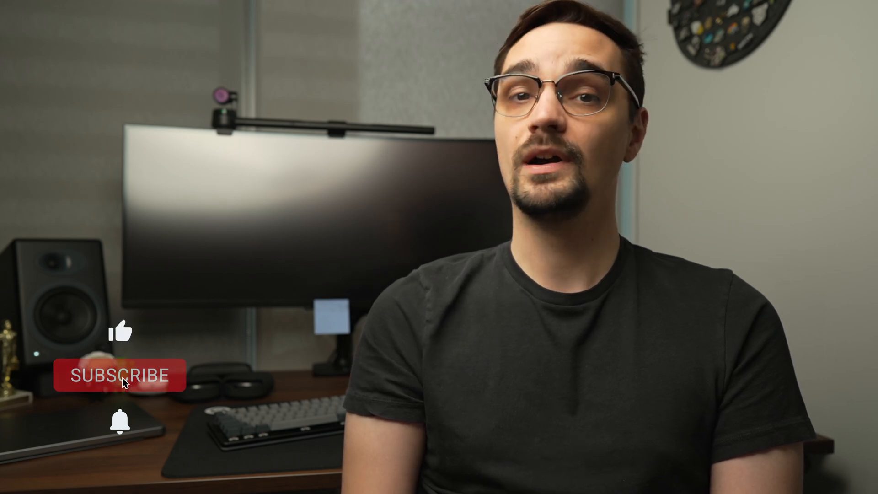
click(121, 377)
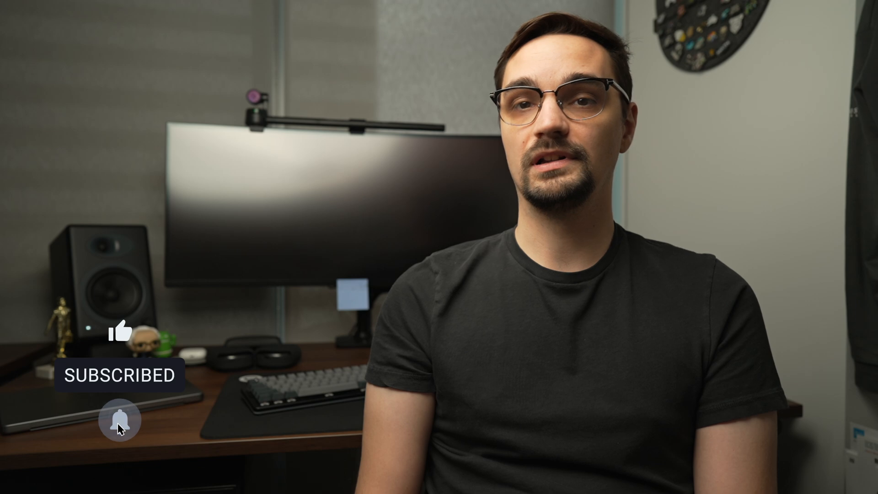